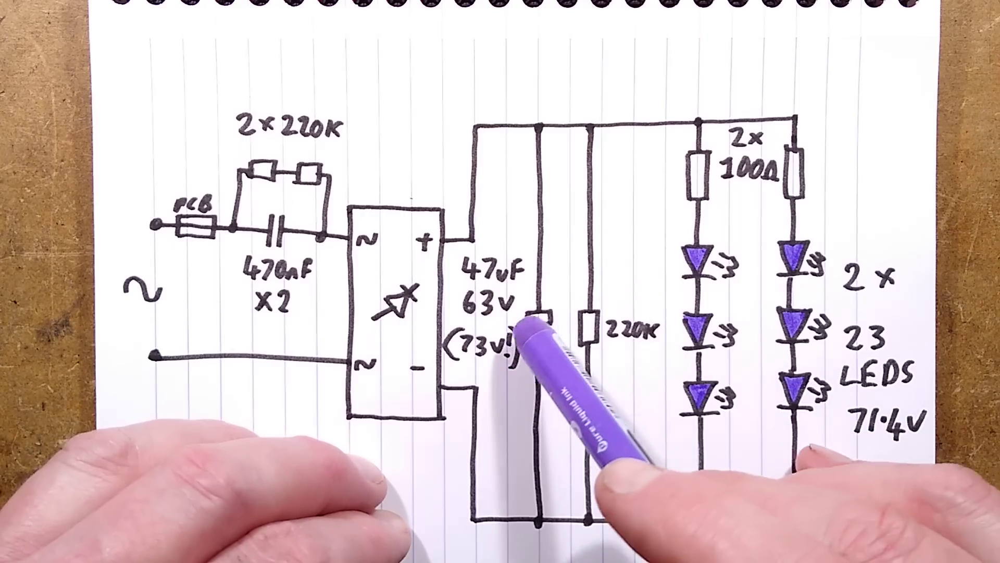
{"action": "type", "text": "12mA"}
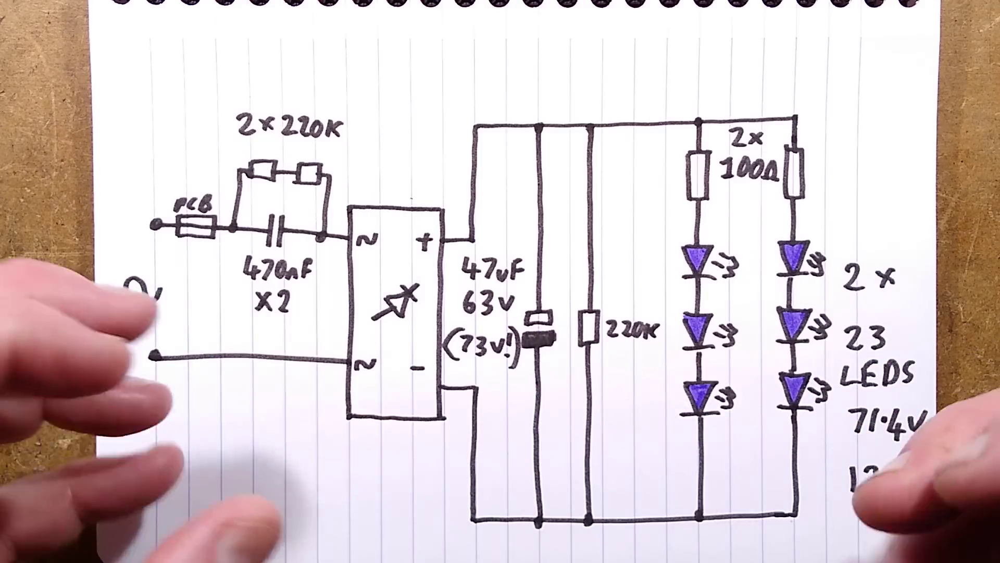
{"action": "type", "text": "12mA"}
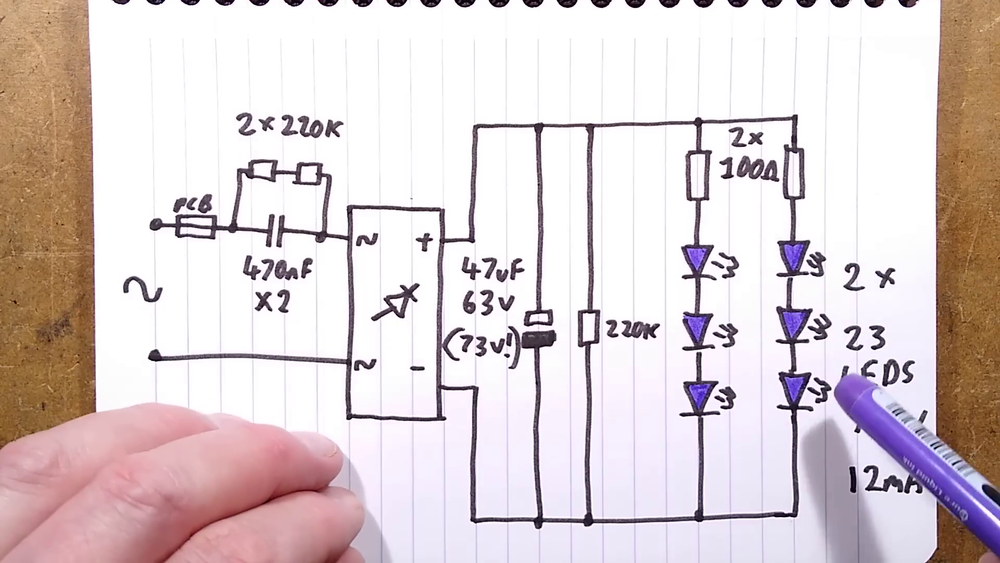